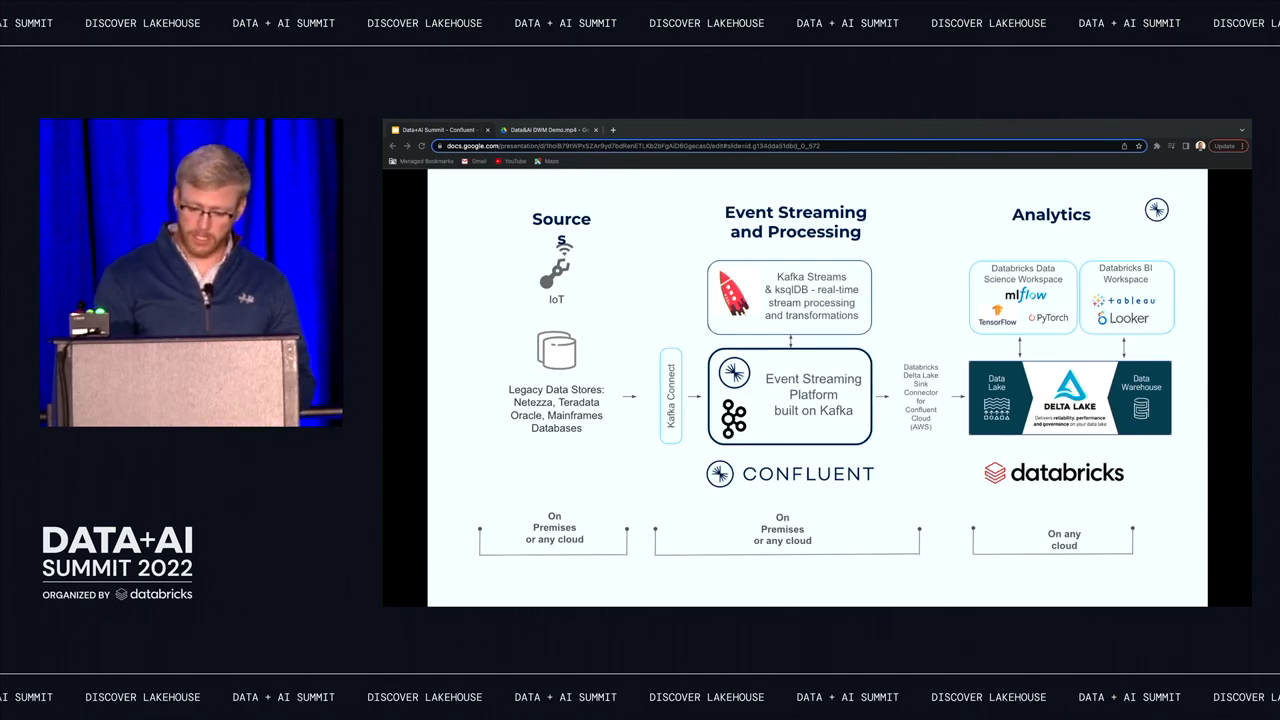
Step: Open a Confluent Cloud environment to reach the Standard cluster option on Create cluster
{"action": "key", "text": "Right"}
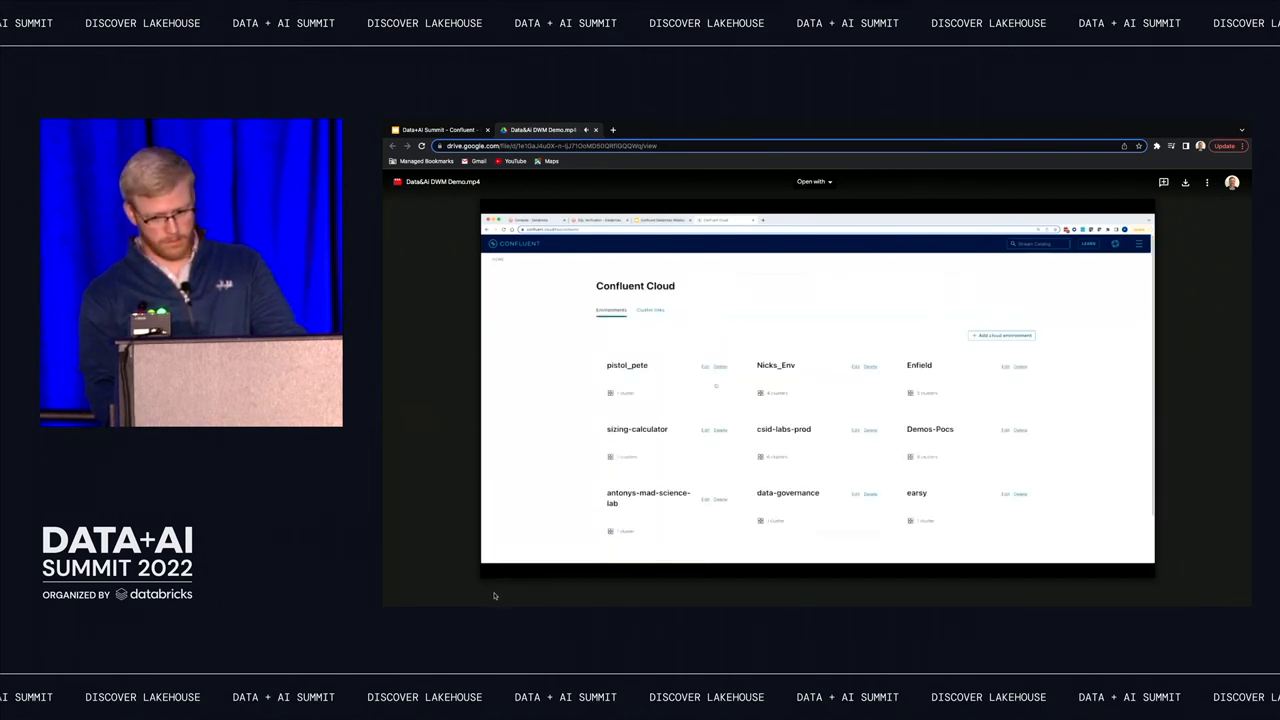
{"action": "scroll", "scroll_direction": "down", "scroll_amount": 3}
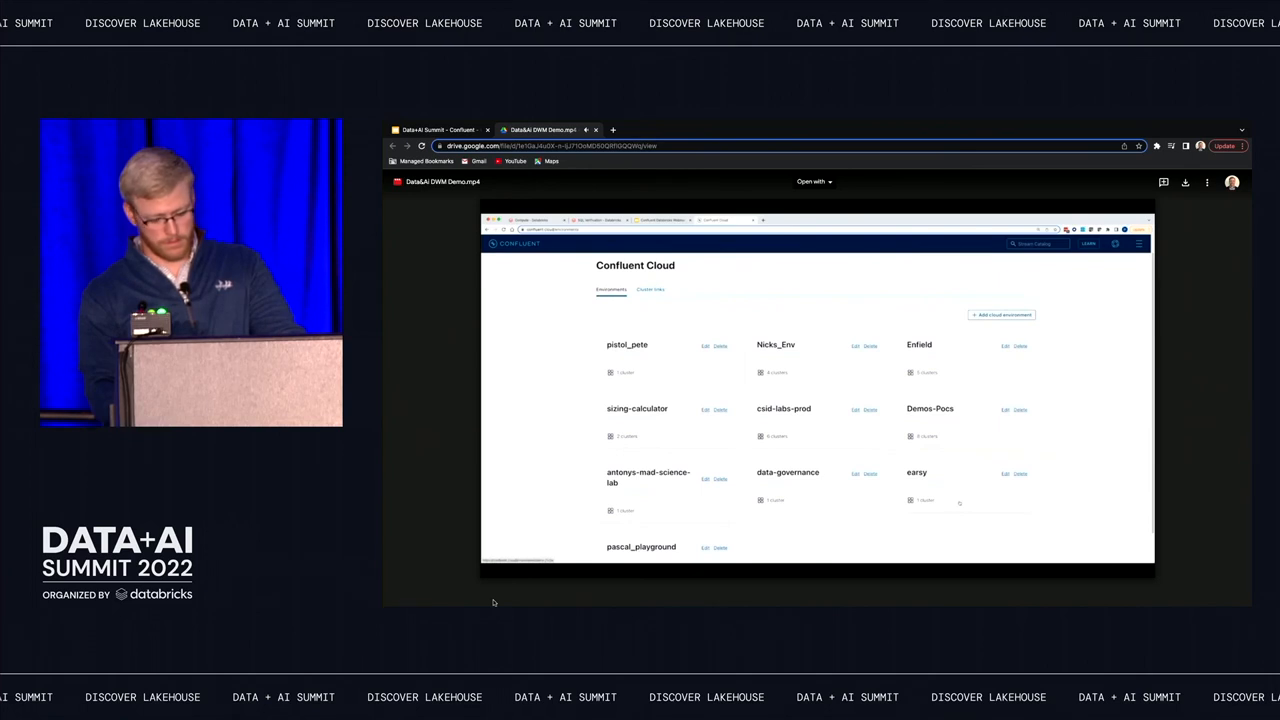
{"action": "left_click", "coordinate": [916, 472]}
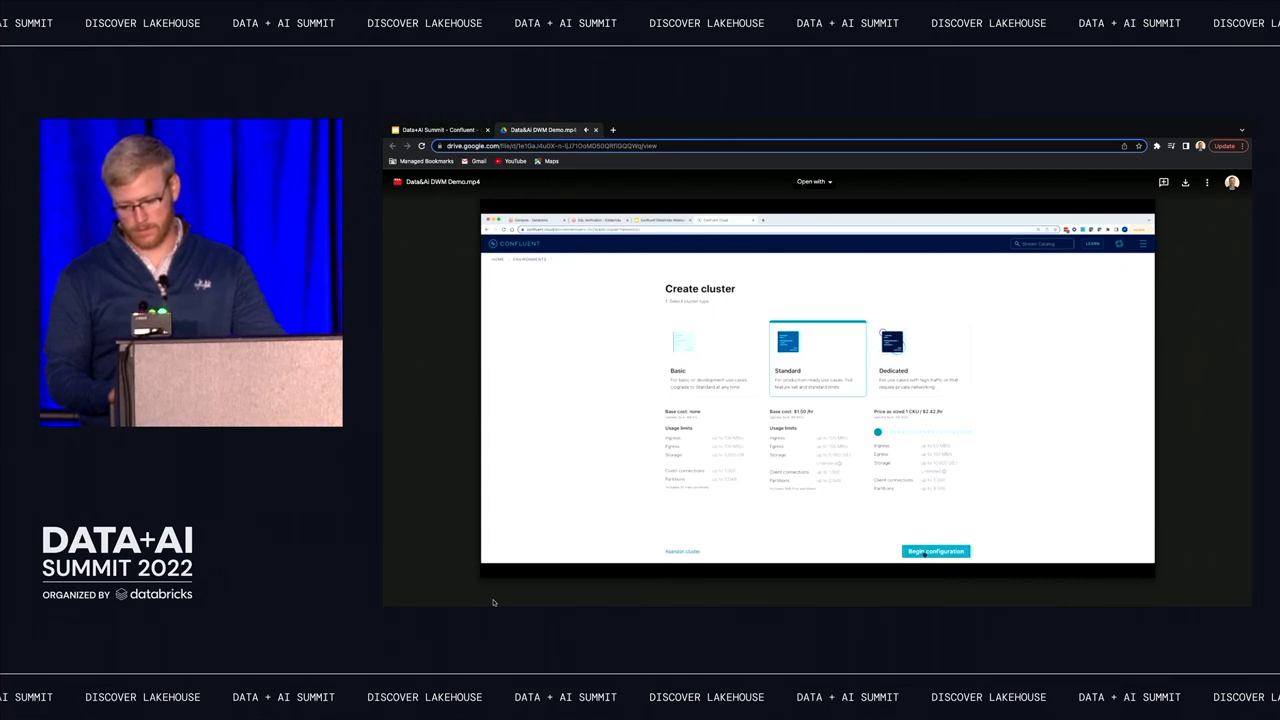
Step: Set up the Standard cluster on AWS with a chosen region and single-zone availability
{"action": "left_click", "coordinate": [934, 551]}
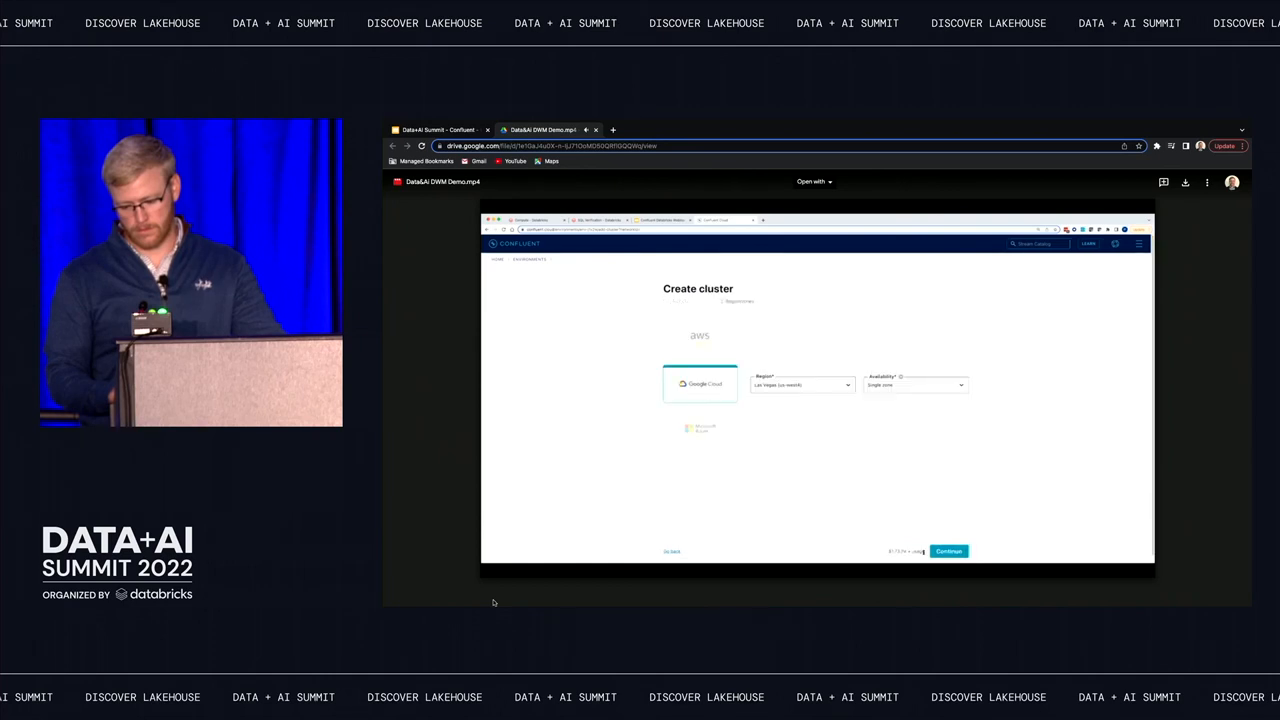
{"action": "left_click", "coordinate": [699, 338]}
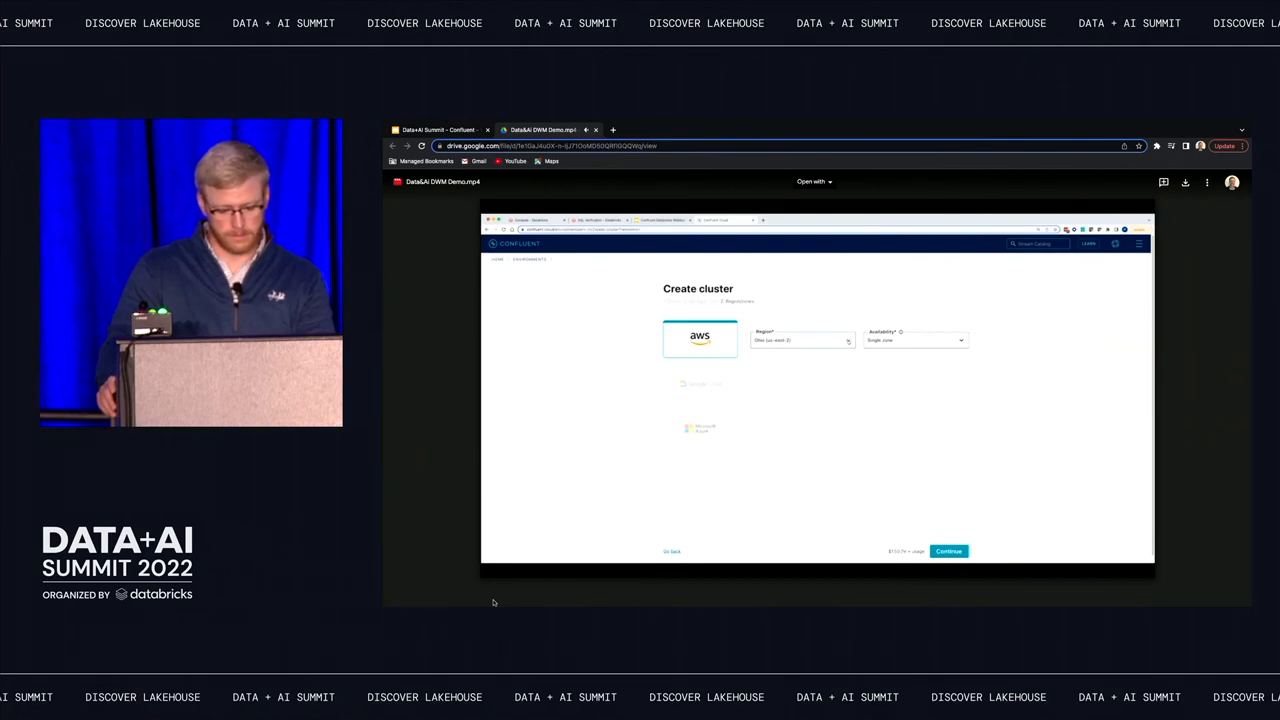
{"action": "left_click", "coordinate": [800, 340]}
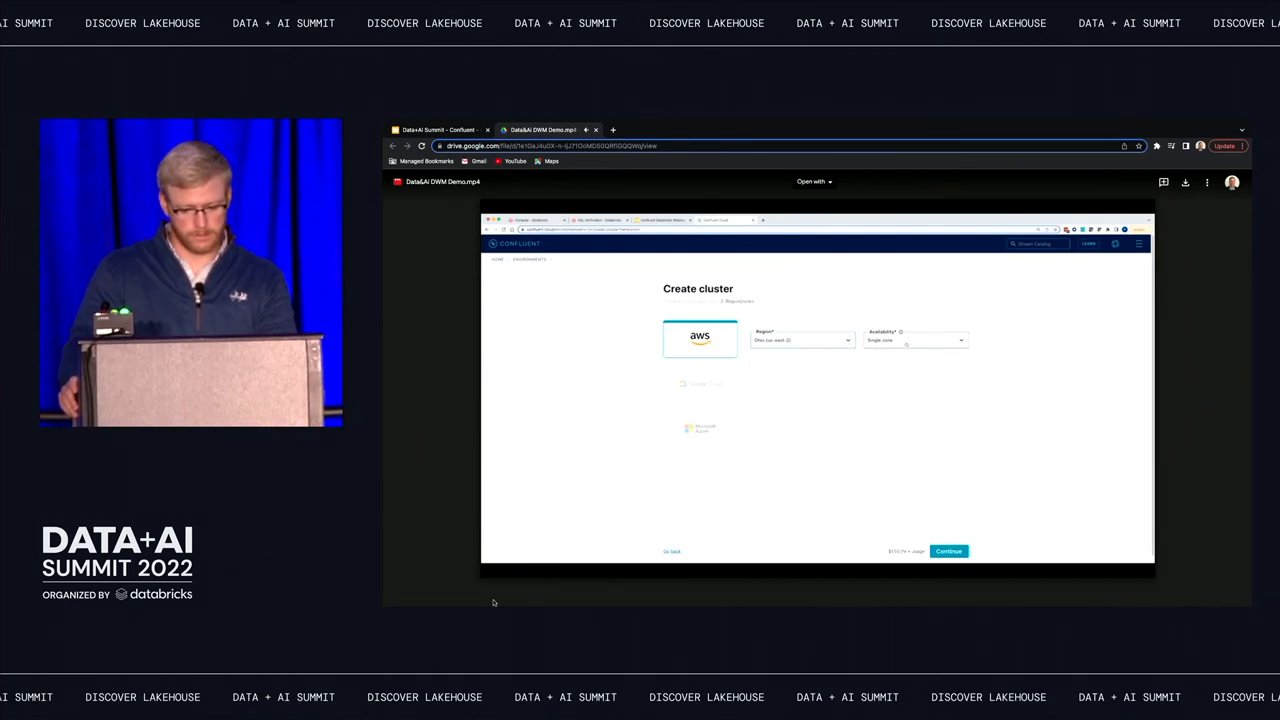
{"action": "left_click", "coordinate": [915, 339]}
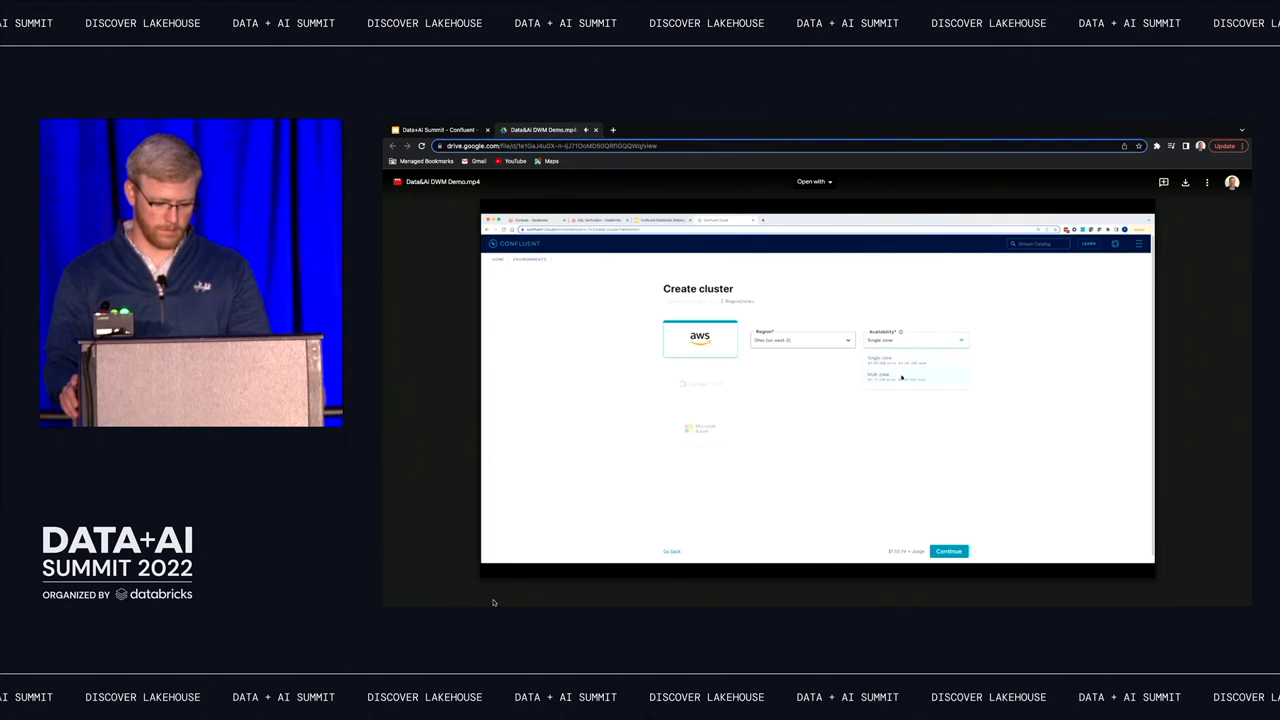
{"action": "left_click", "coordinate": [903, 375]}
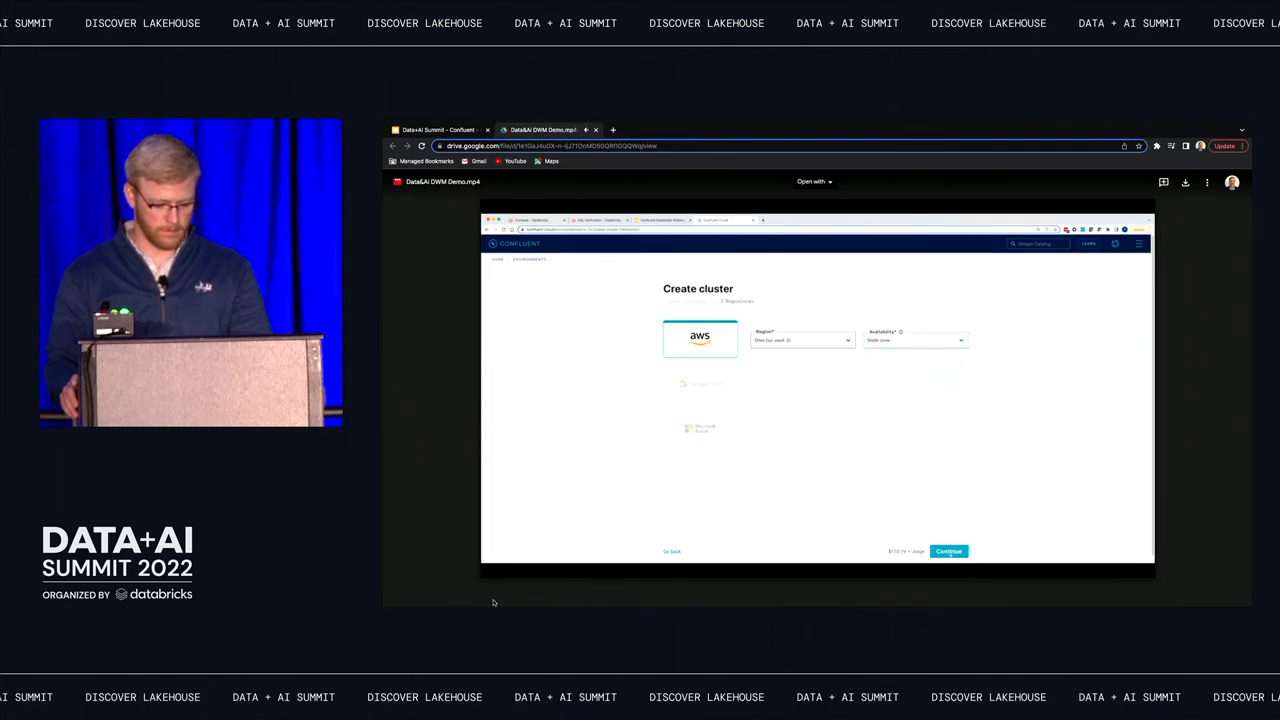
{"action": "left_click", "coordinate": [948, 551]}
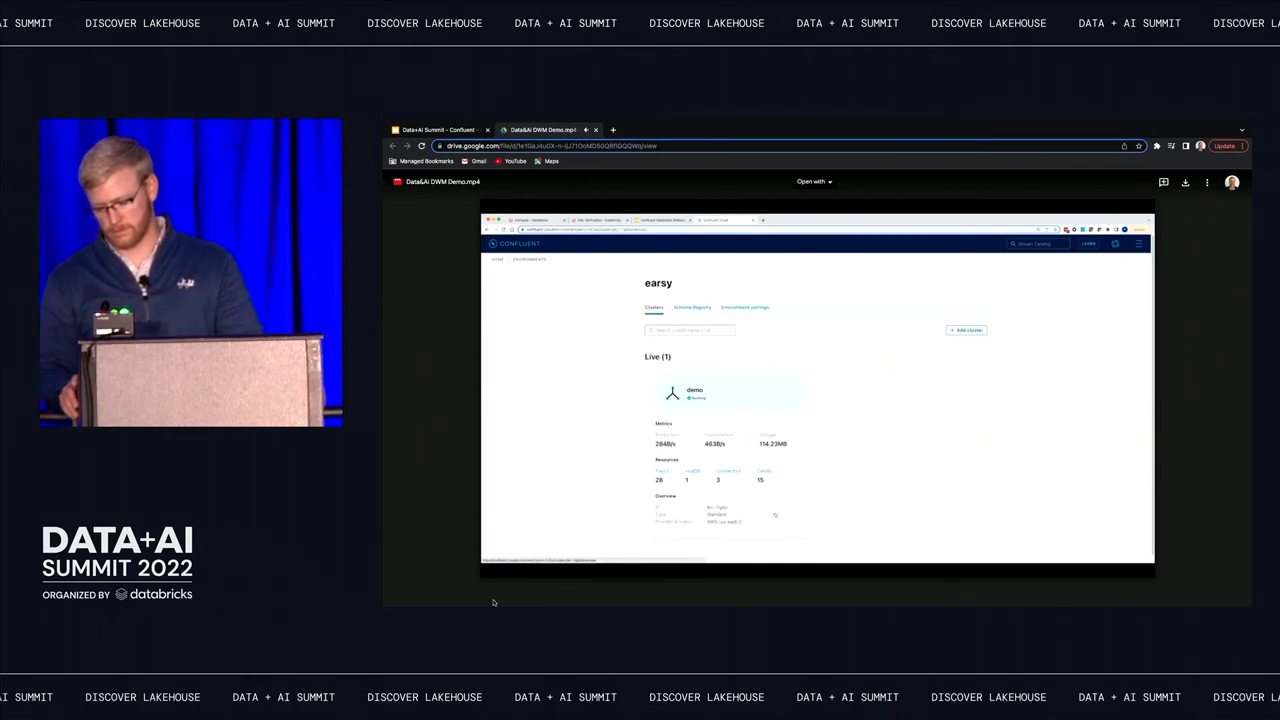
Step: Open the running demo cluster's dashboard, then its ksqlDB section
{"action": "left_click", "coordinate": [695, 391]}
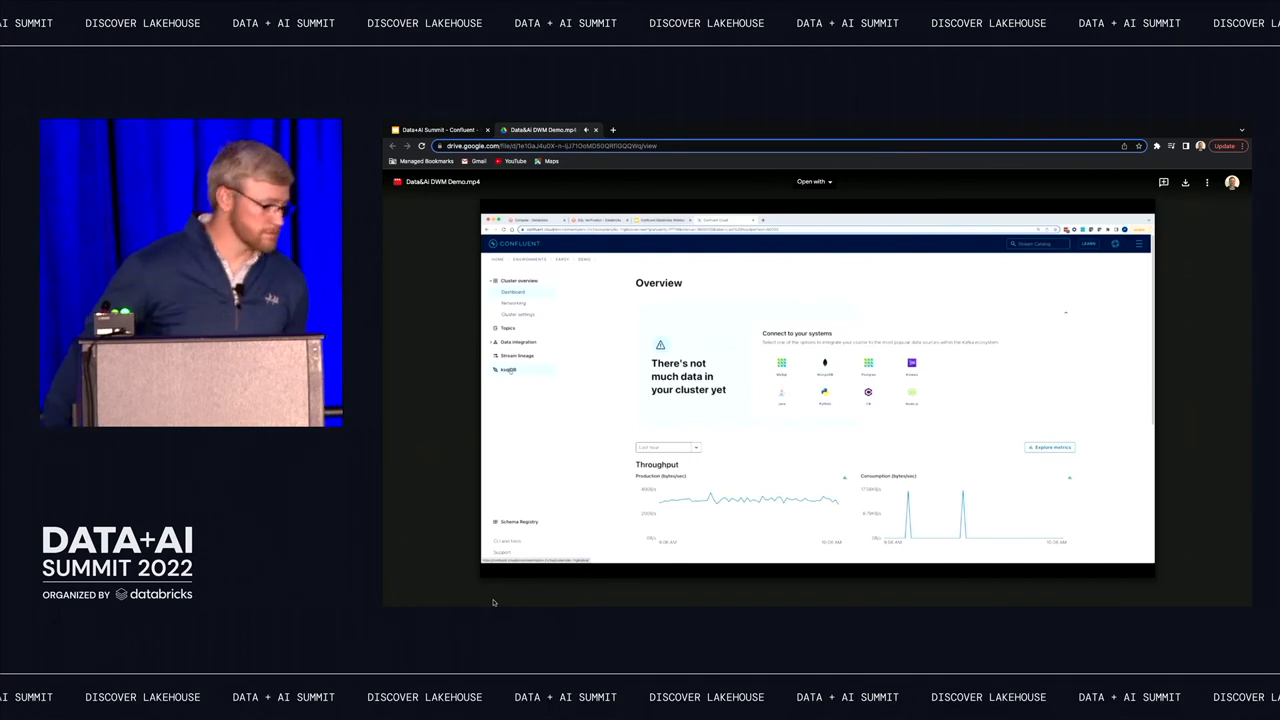
{"action": "left_click", "coordinate": [508, 369]}
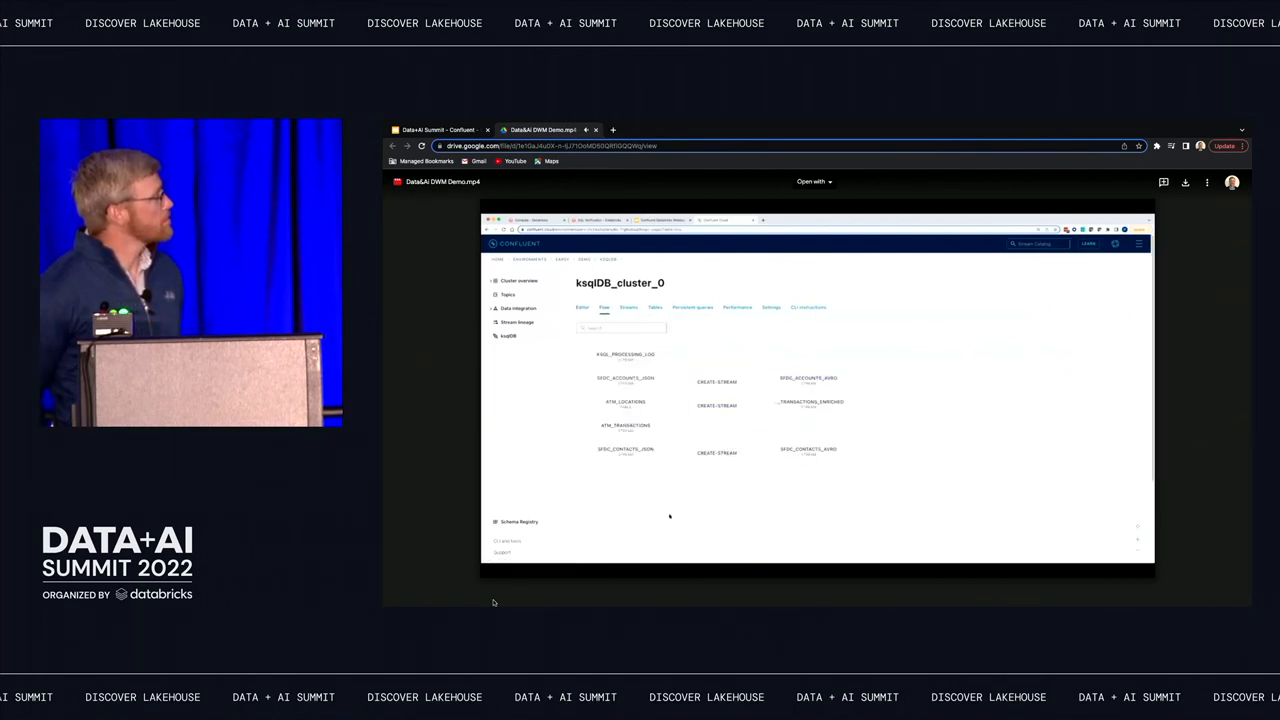
{"action": "mouse_move", "coordinate": [678, 480]}
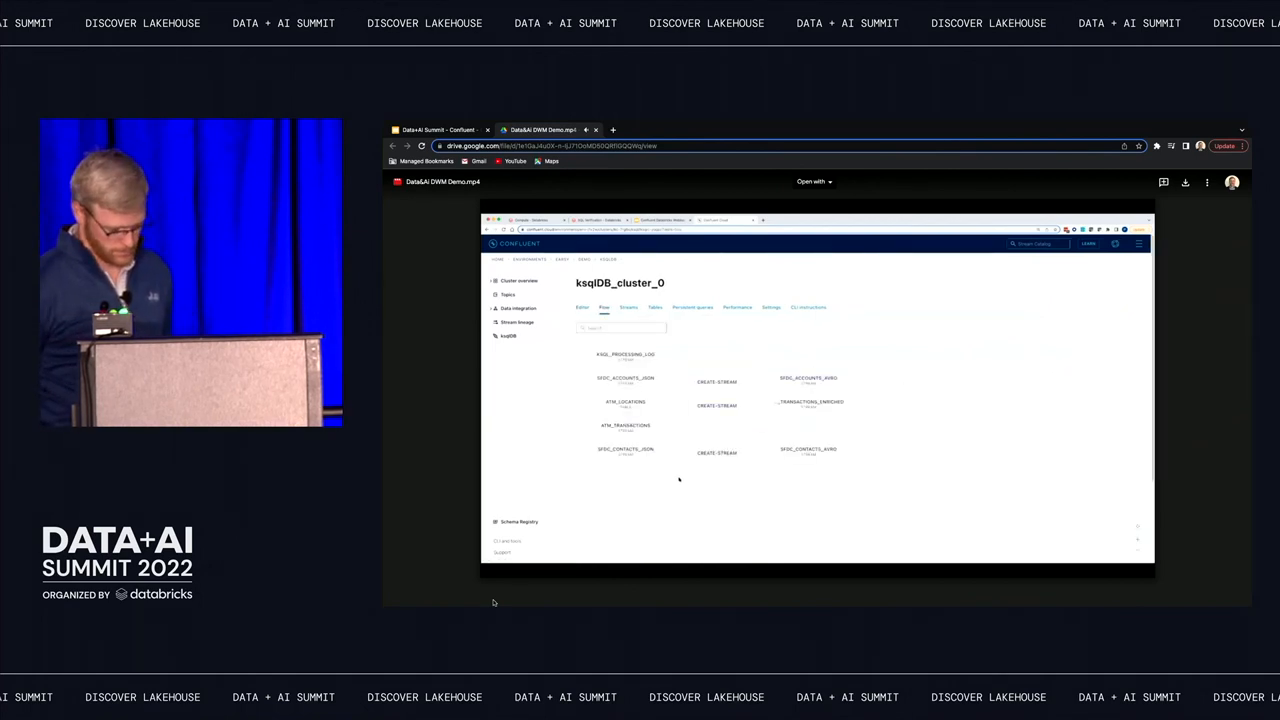
Step: Inspect the ATM_TRANSACTIONS stream and the CREATE STREAM join node in the ksqlDB flow
{"action": "left_click", "coordinate": [626, 425]}
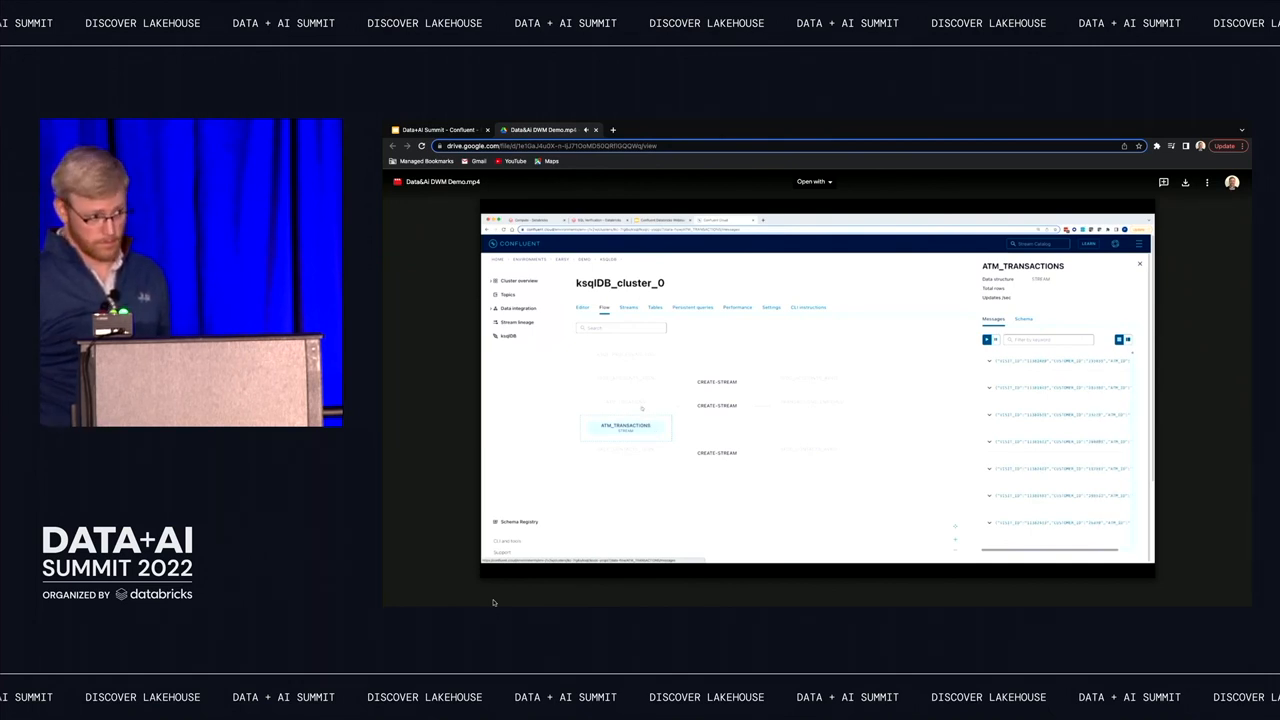
{"action": "left_click", "coordinate": [625, 405]}
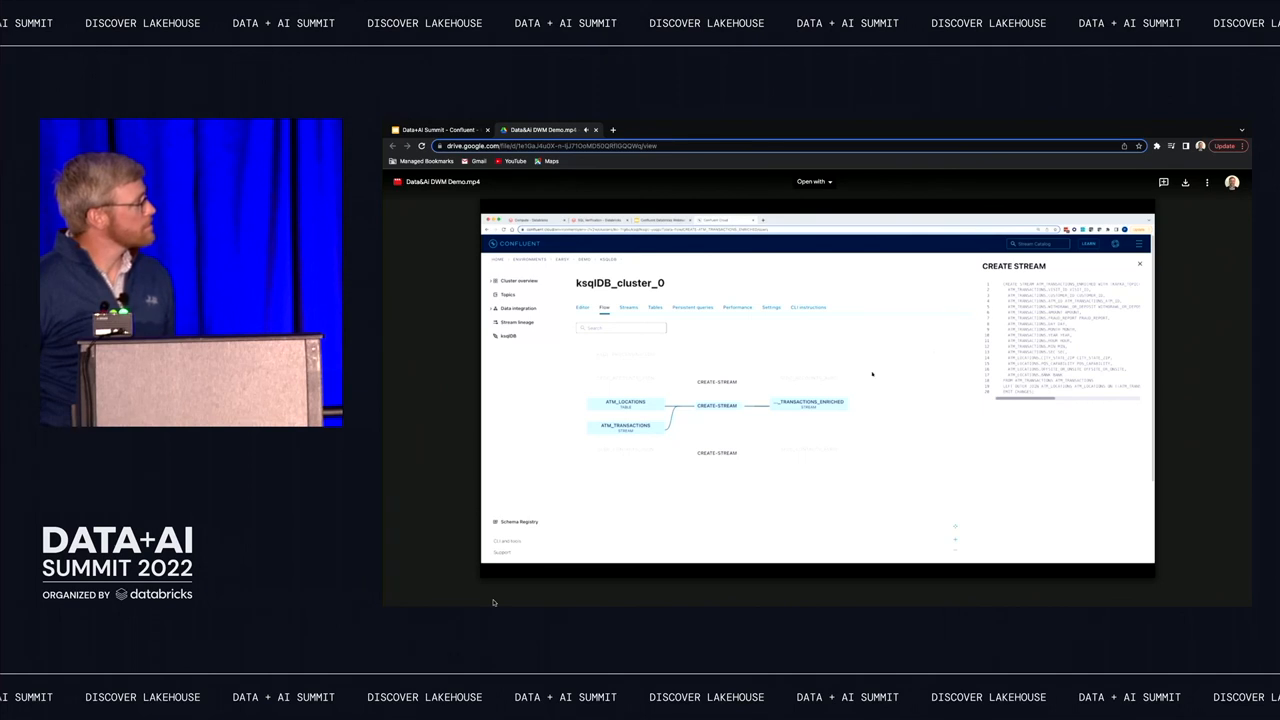
{"action": "left_click", "coordinate": [808, 403]}
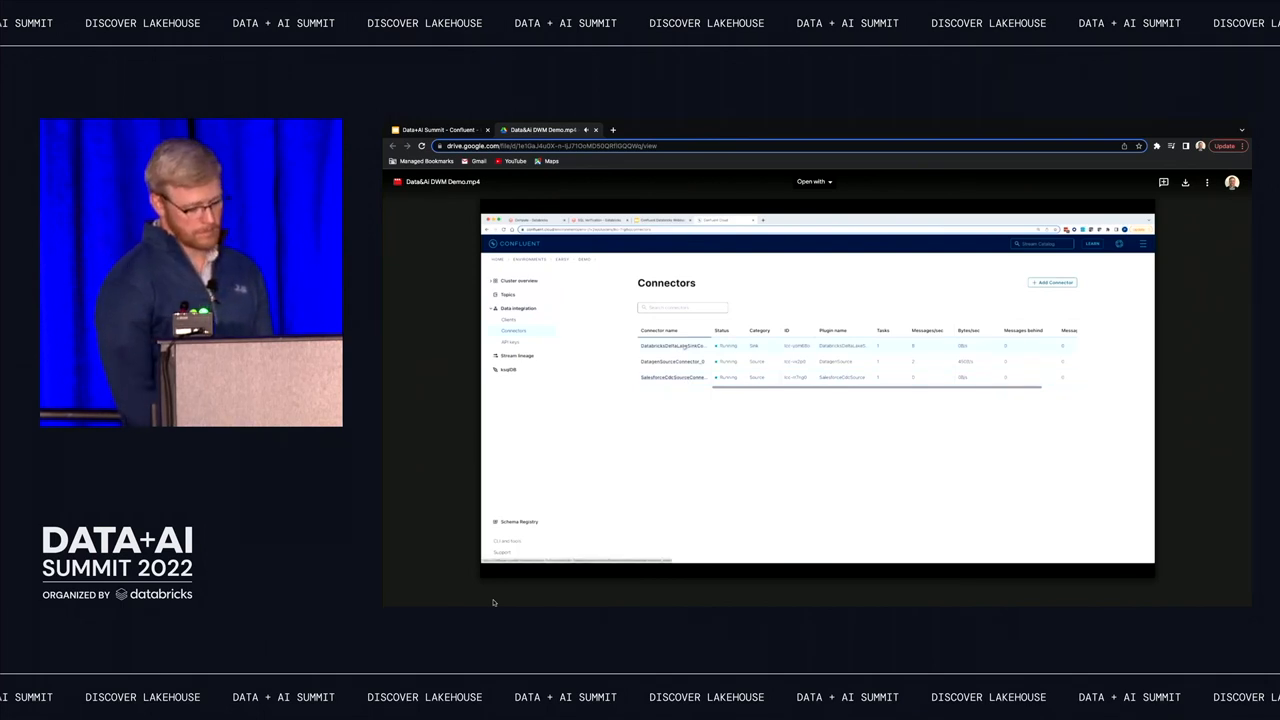
Step: View the Delta Lake sink, Datagen and Salesforce CDC connectors on the Connectors page
{"action": "left_click", "coordinate": [672, 345]}
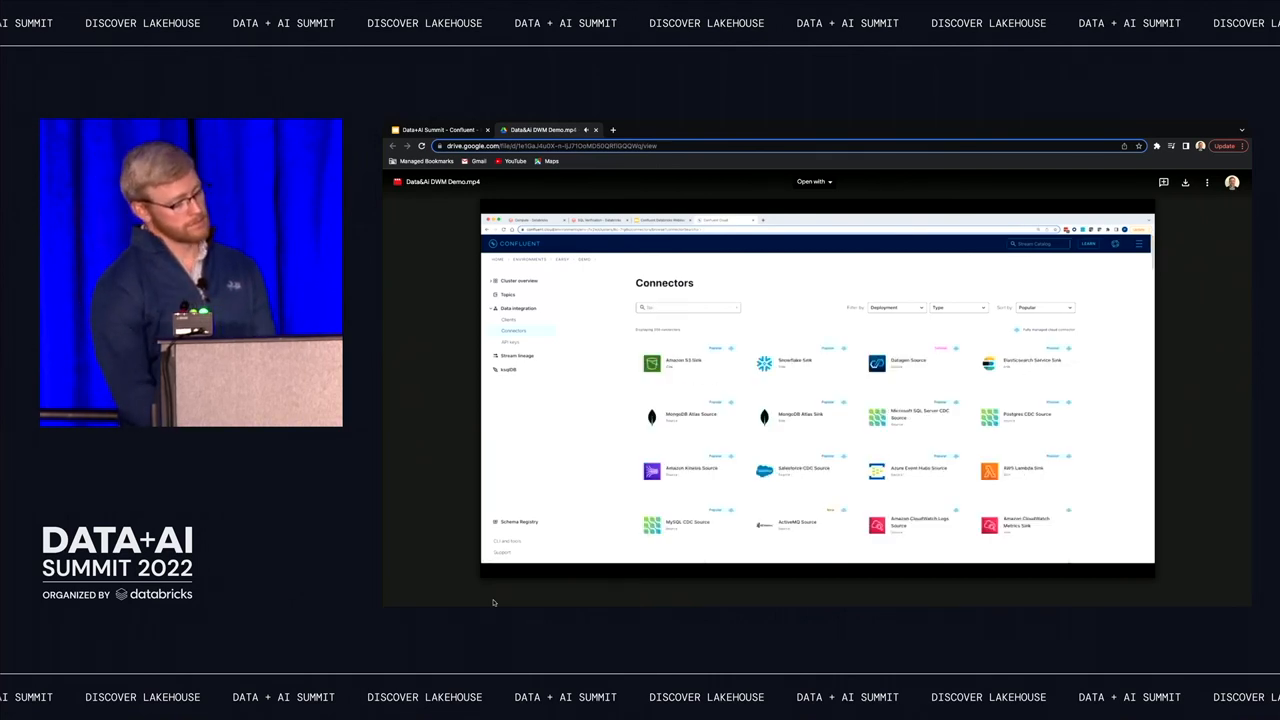
Step: Search the connector catalog by typing 'terr'
{"action": "type", "text": "terr"}
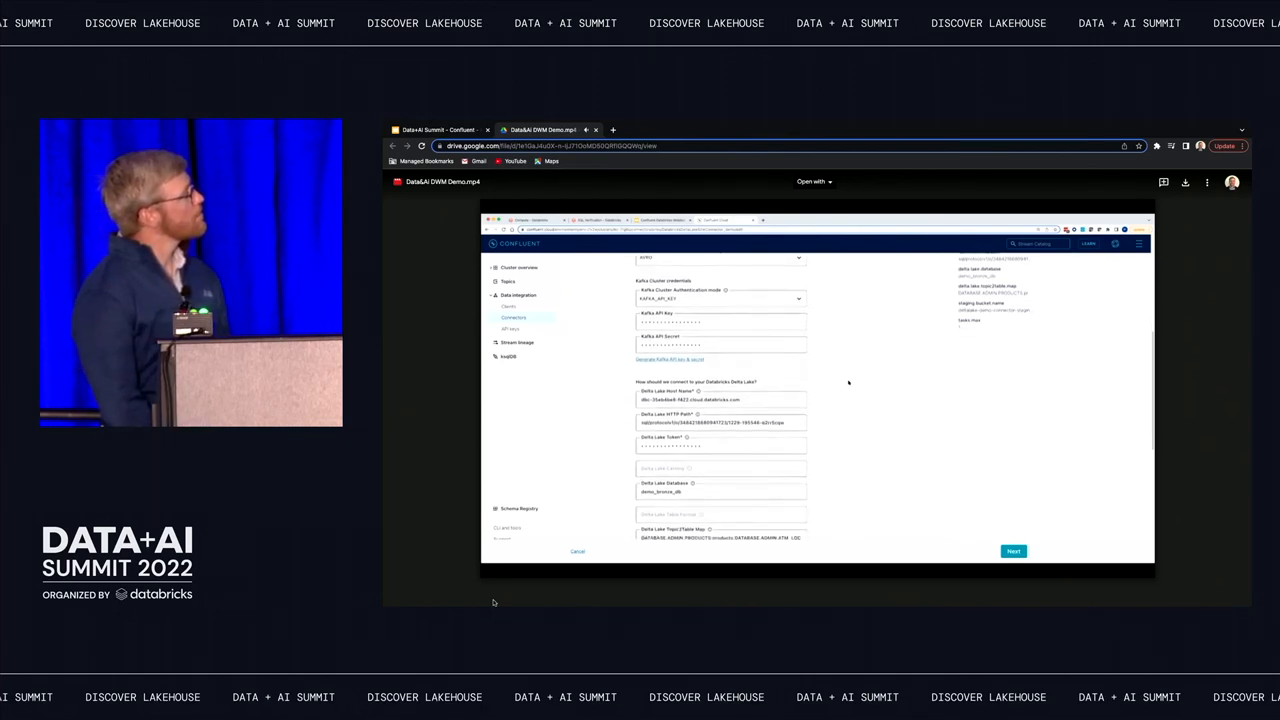
Step: Scroll the Delta Lake sink form to the S3 staging, Tasks and Transforms sections
{"action": "scroll", "scroll_direction": "down", "scroll_amount": 3}
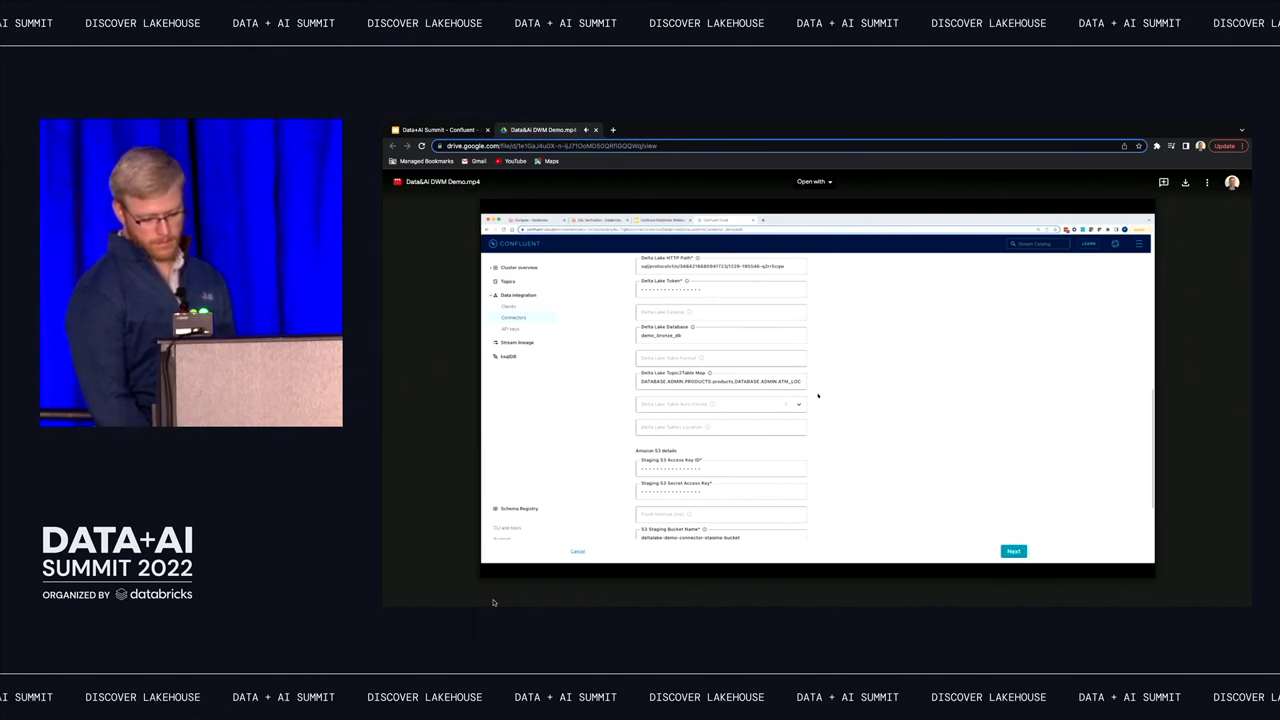
{"action": "scroll", "scroll_direction": "down", "scroll_amount": 3}
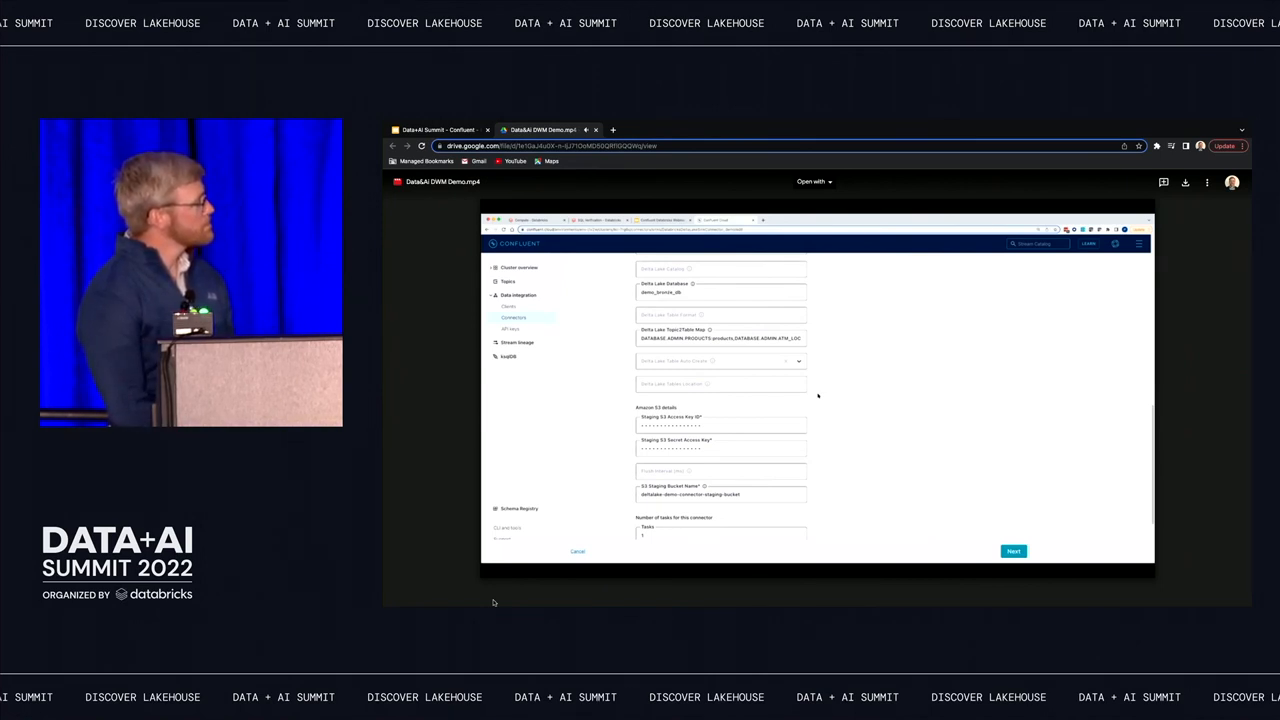
{"action": "scroll", "scroll_direction": "down", "scroll_amount": 3}
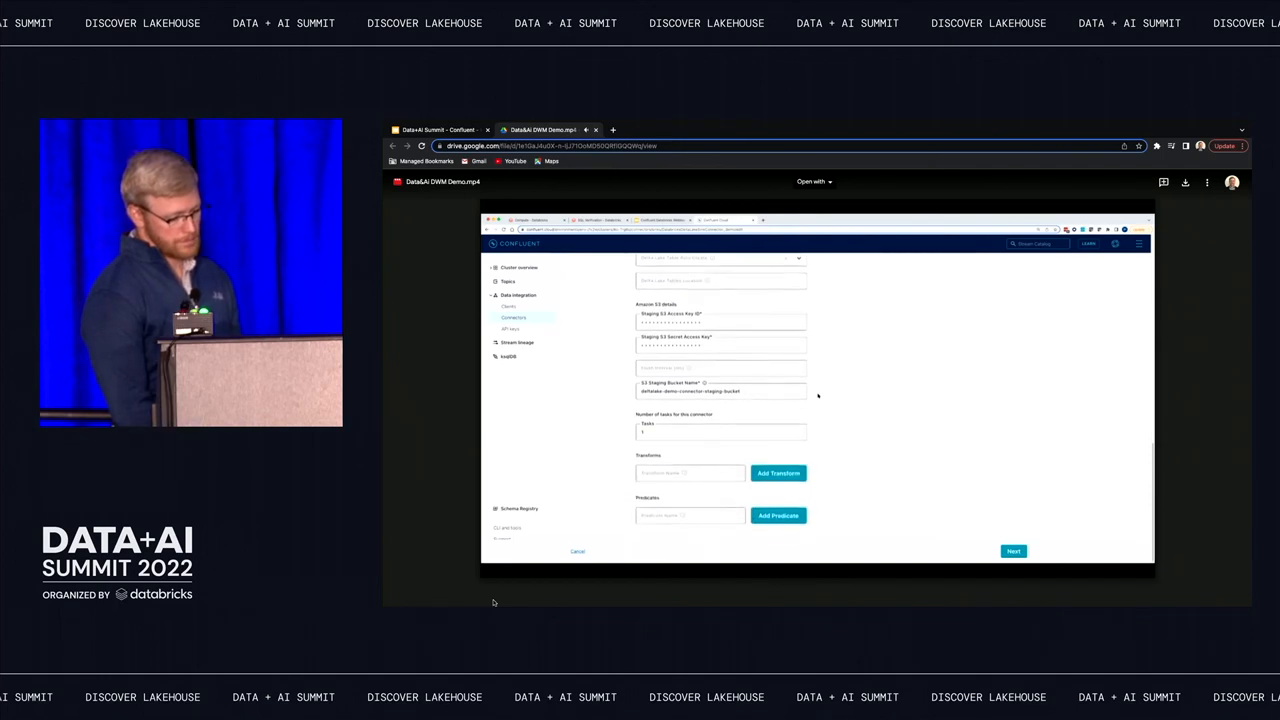